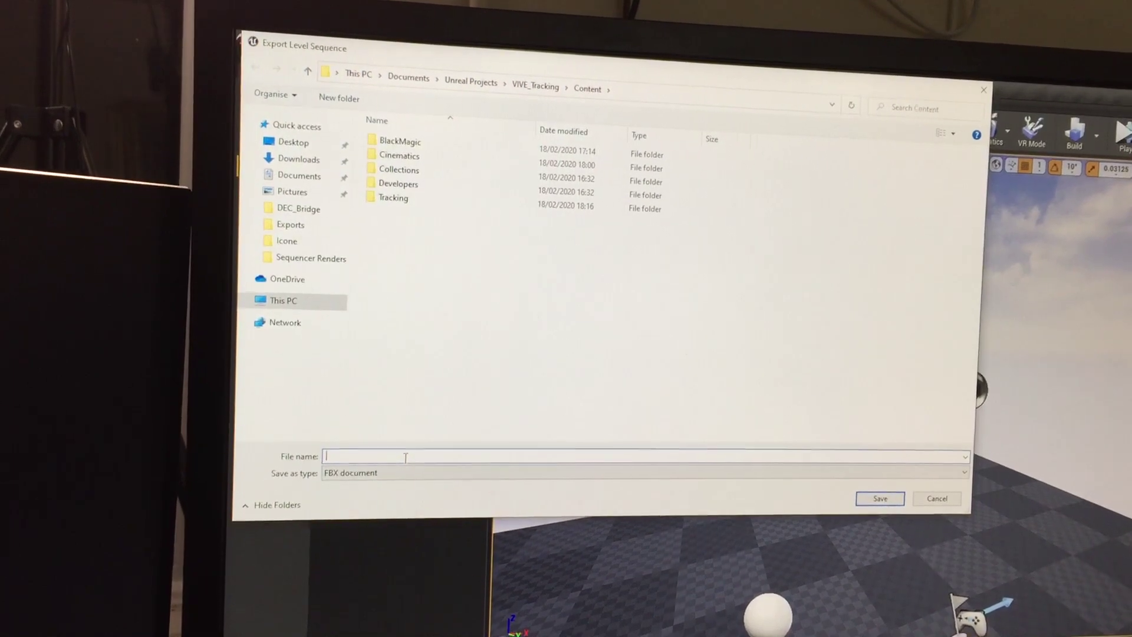
Step: Export the level sequence as an FBX named TEST into the project's Content folder
type("TEST")
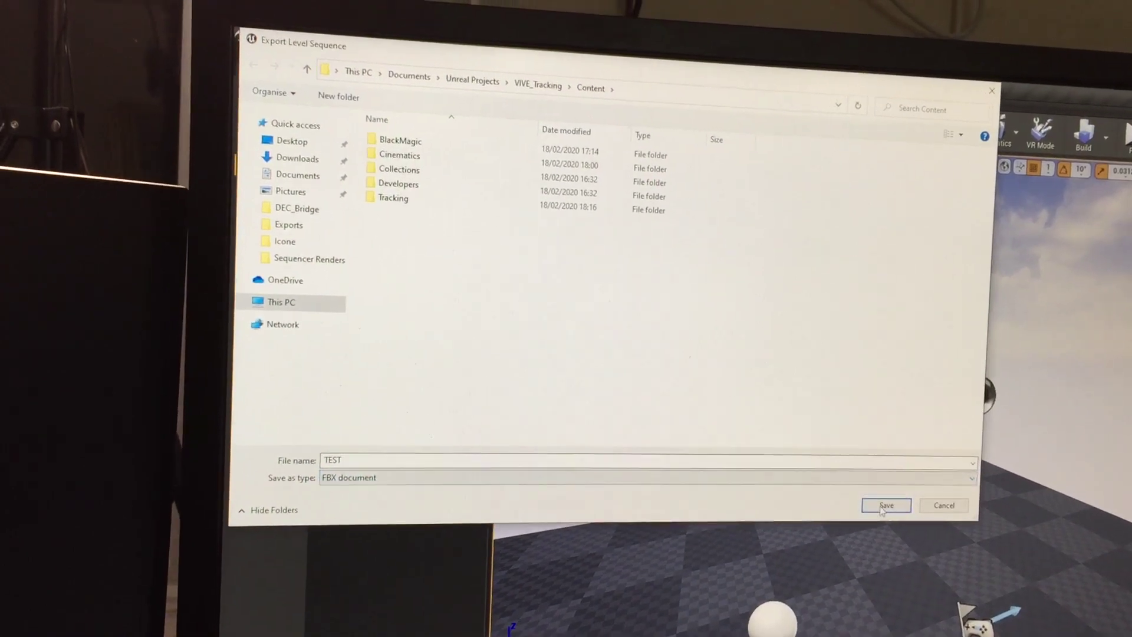
left_click(883, 505)
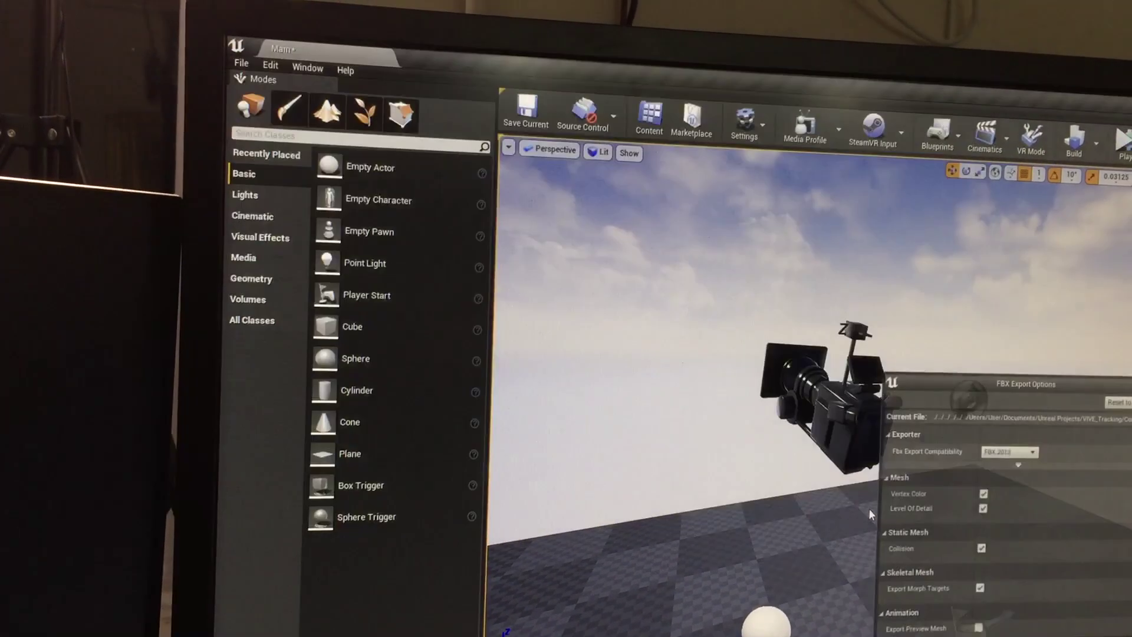